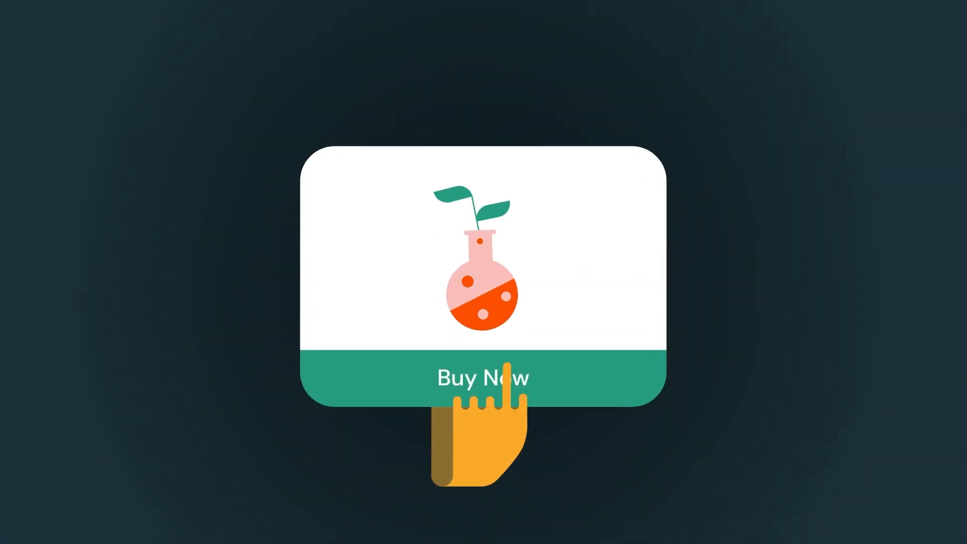
Step: Play the explainer from the Buy Now card through the three pressures to the supply chain disruptions scene
click(483, 378)
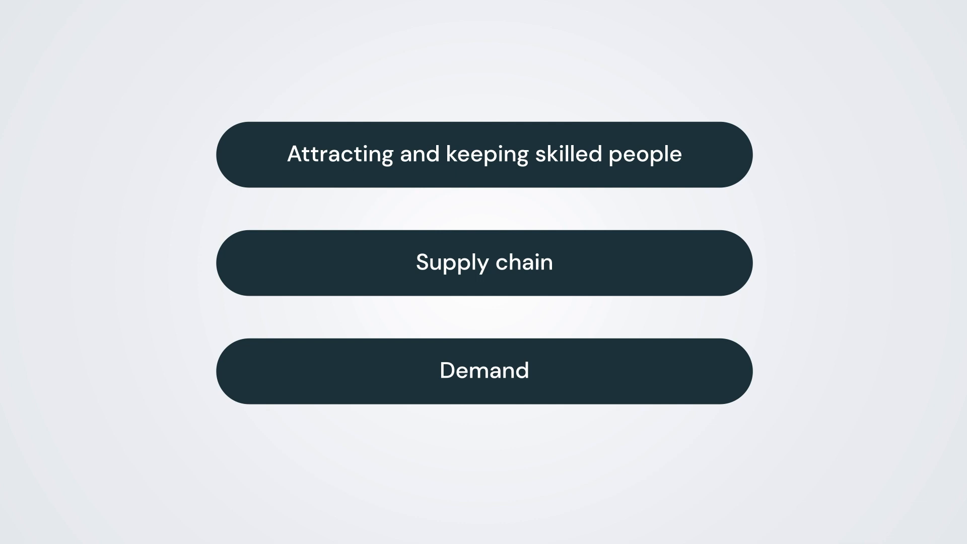
click(483, 262)
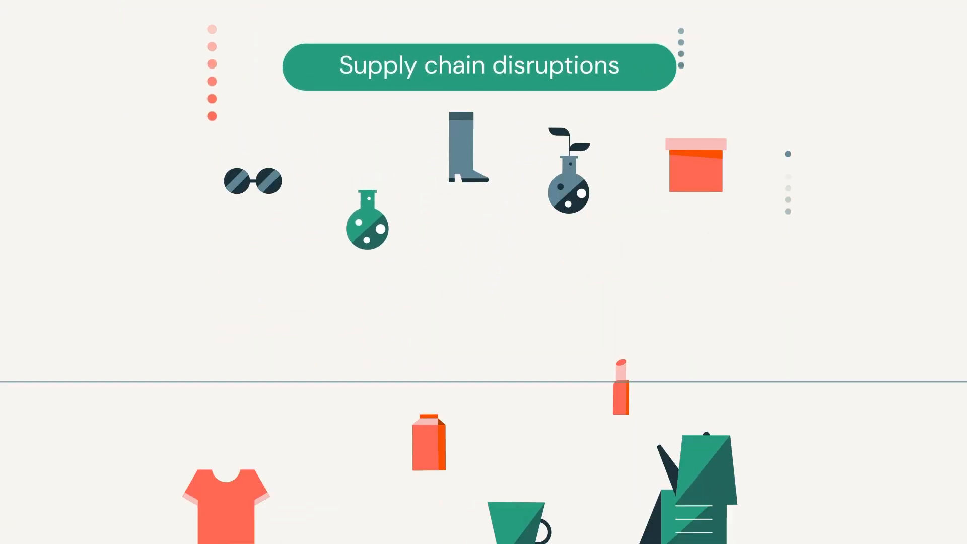